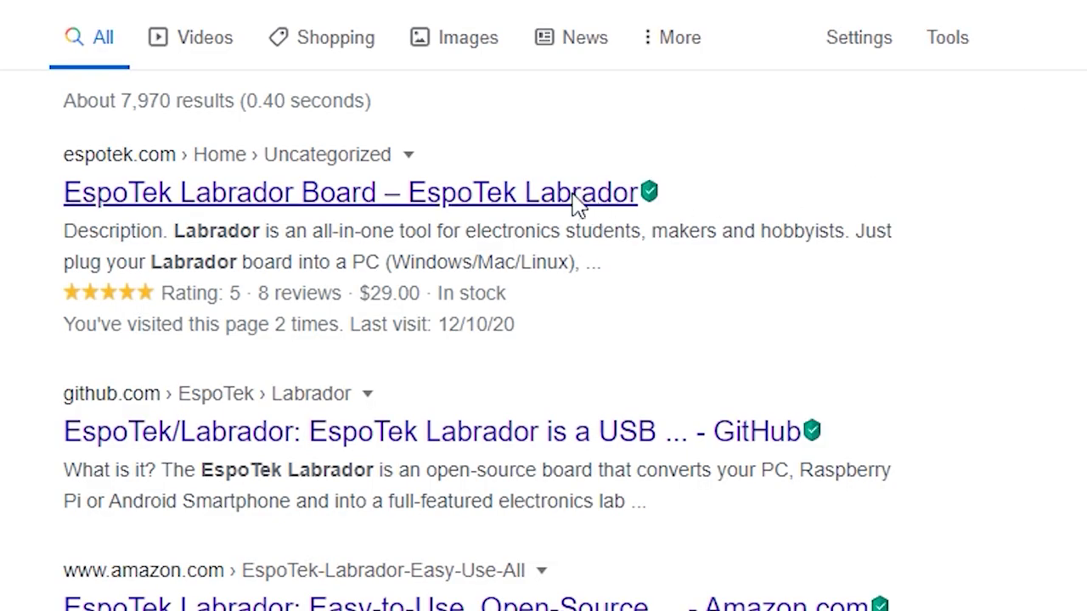
Go to the EspoTek Labrador Board product page from the search results
left_click(348, 192)
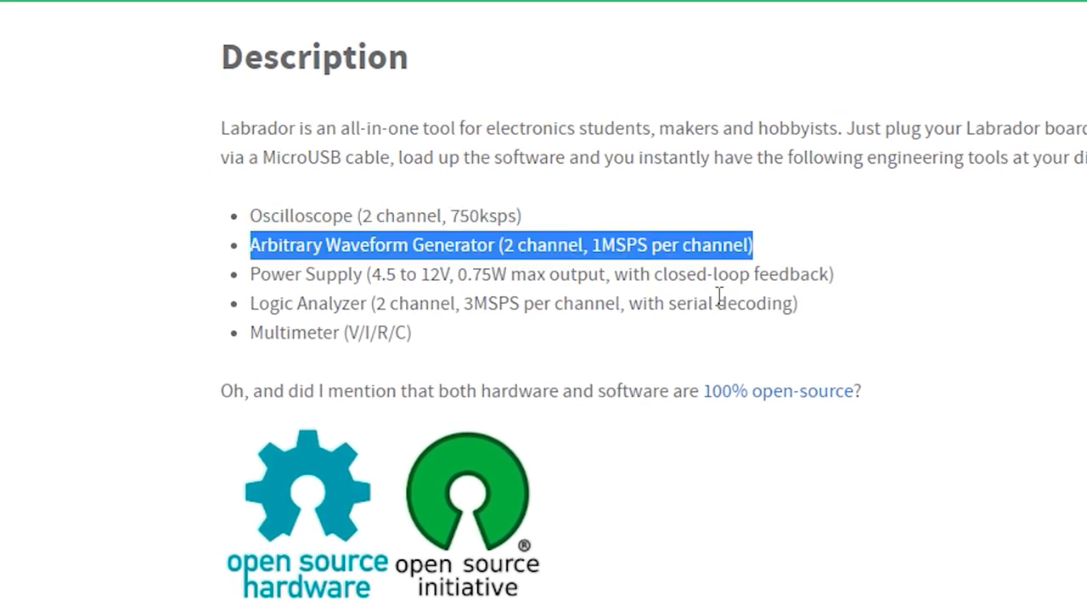
double_click(523, 302)
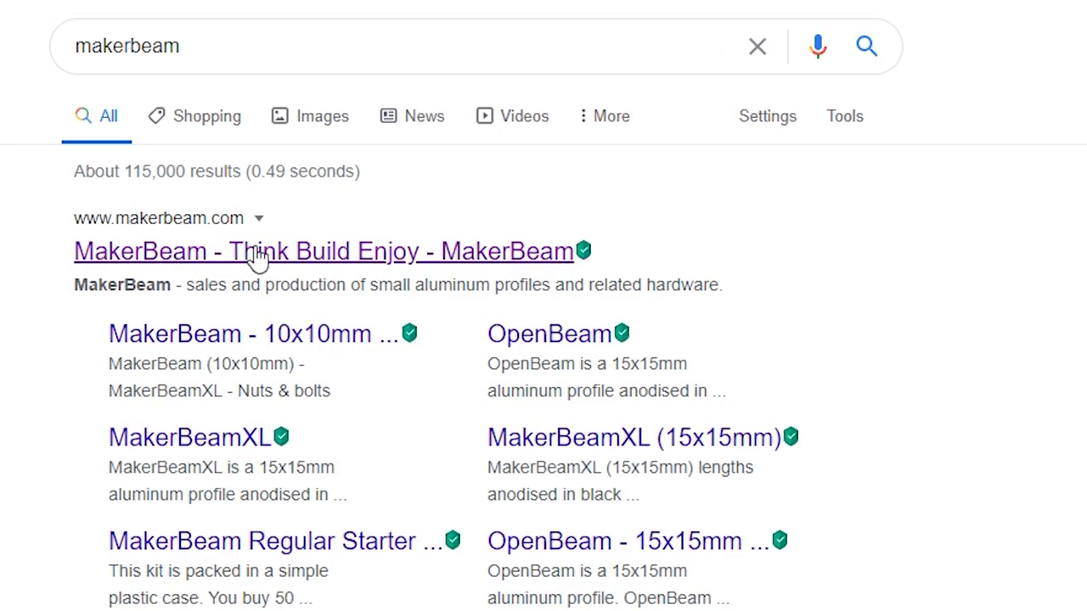
Go to the 'MakerBeam - Think Build Enjoy' homepage from the search results
left_click(316, 252)
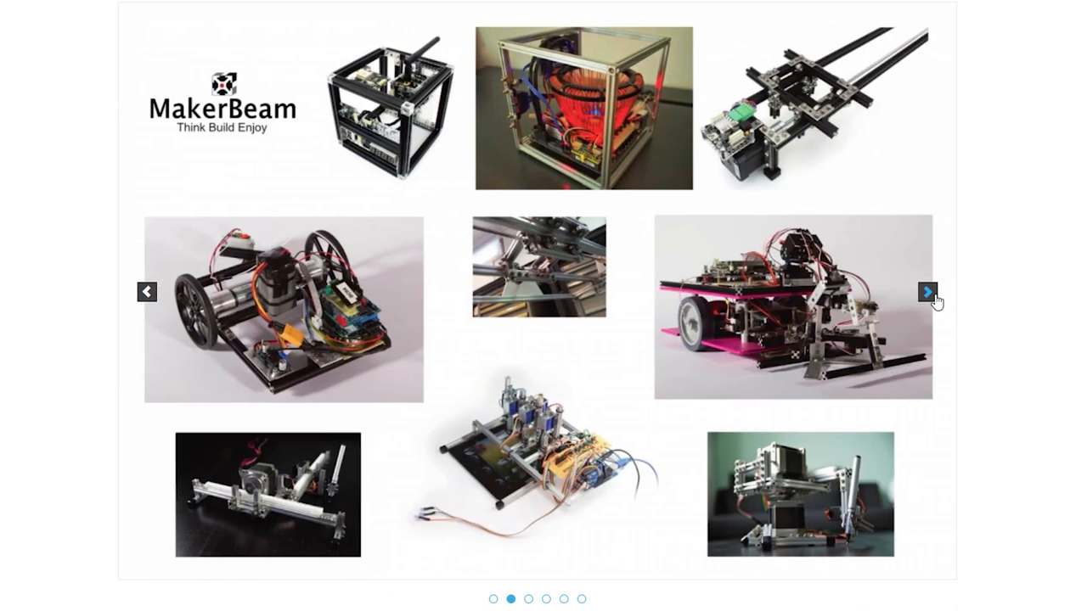
Advance the MakerBeam project photo carousel to the next slide
left_click(925, 292)
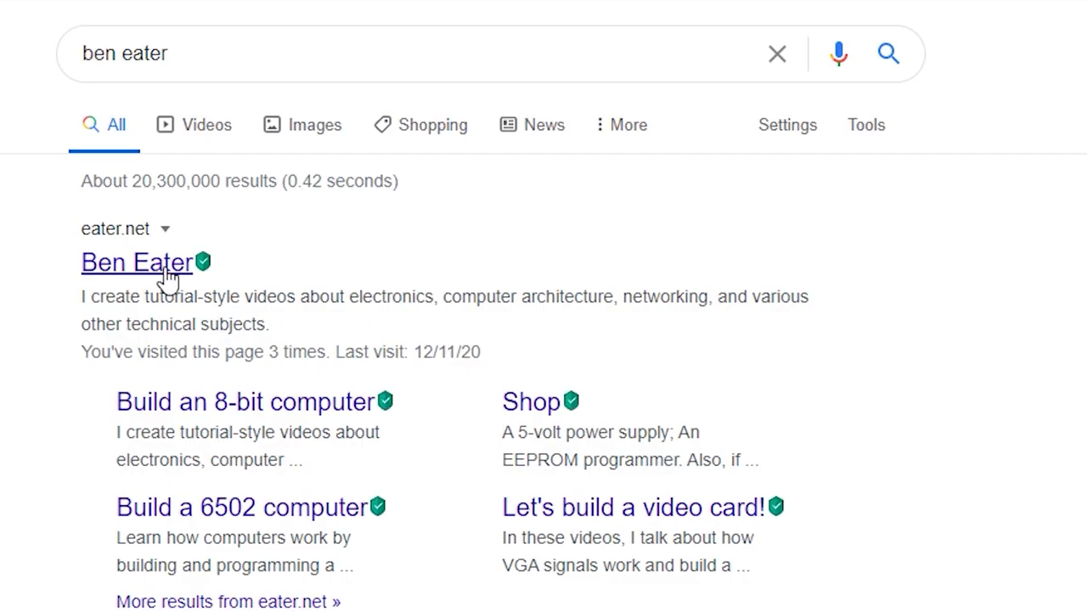
Go to the eater.net site from the results and scroll down its 8-bit computer page
left_click(136, 262)
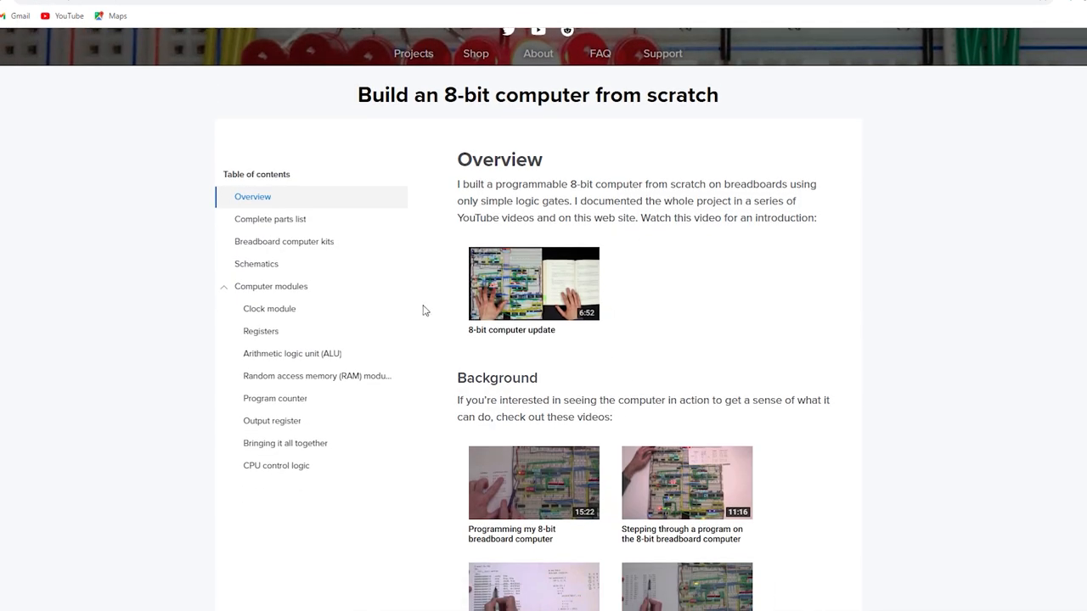
scroll("down", 3)
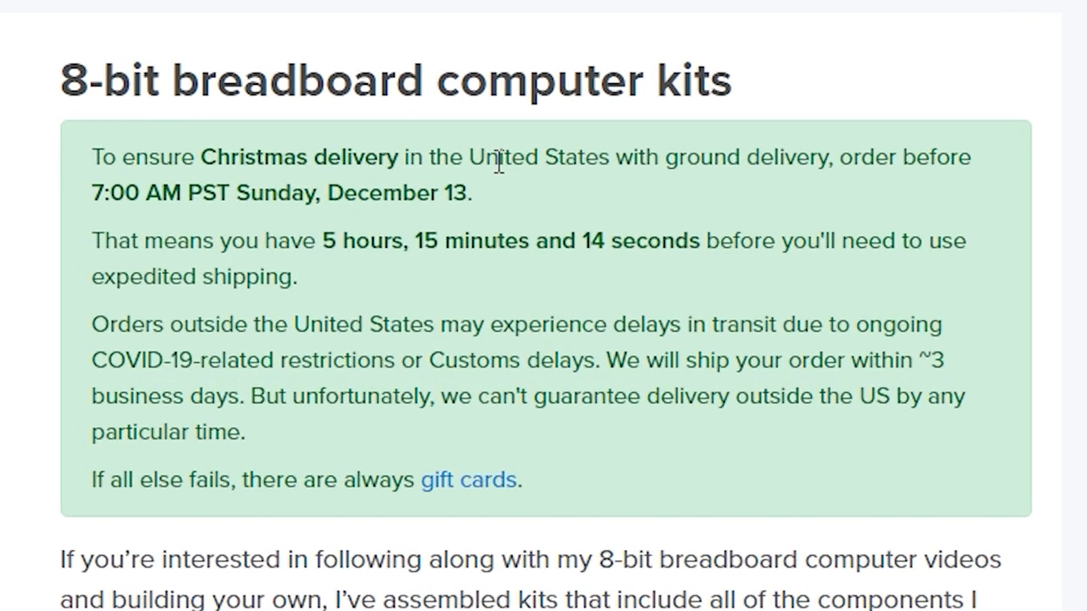
Highlight the Christmas delivery sentence and scroll through the breadboard computer parts list
left_click_drag(91, 156, 964, 157)
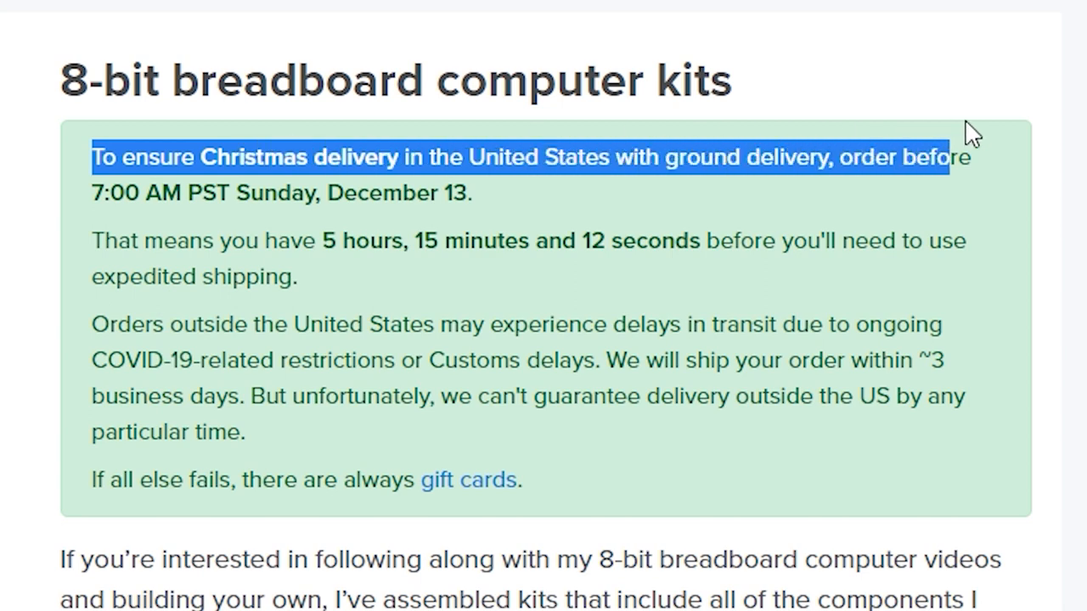
scroll("down", 3)
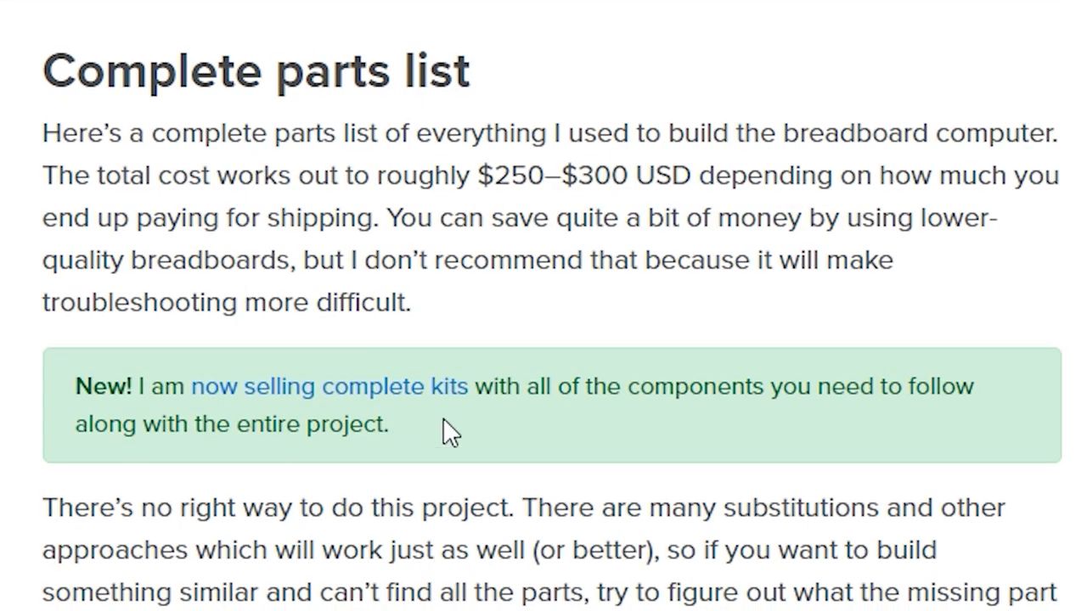
scroll("down", 3)
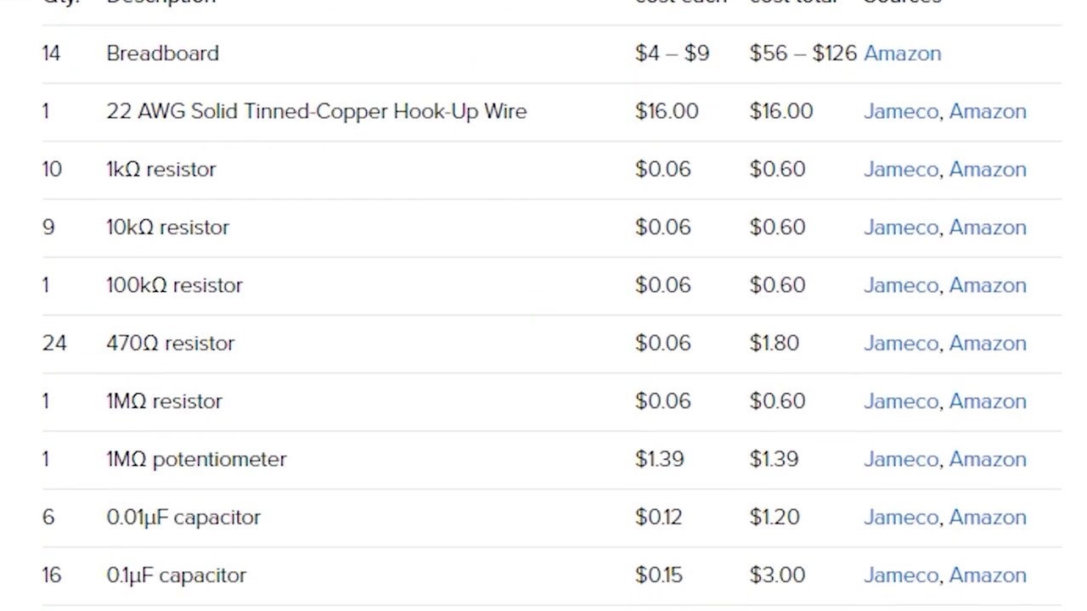
scroll("down", 3)
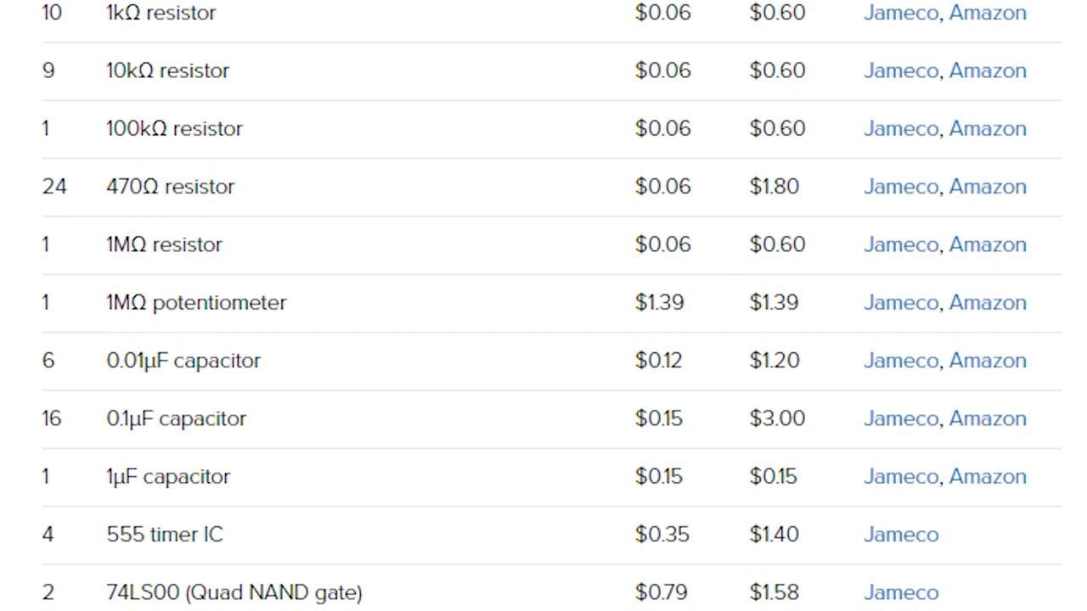
scroll("down", 3)
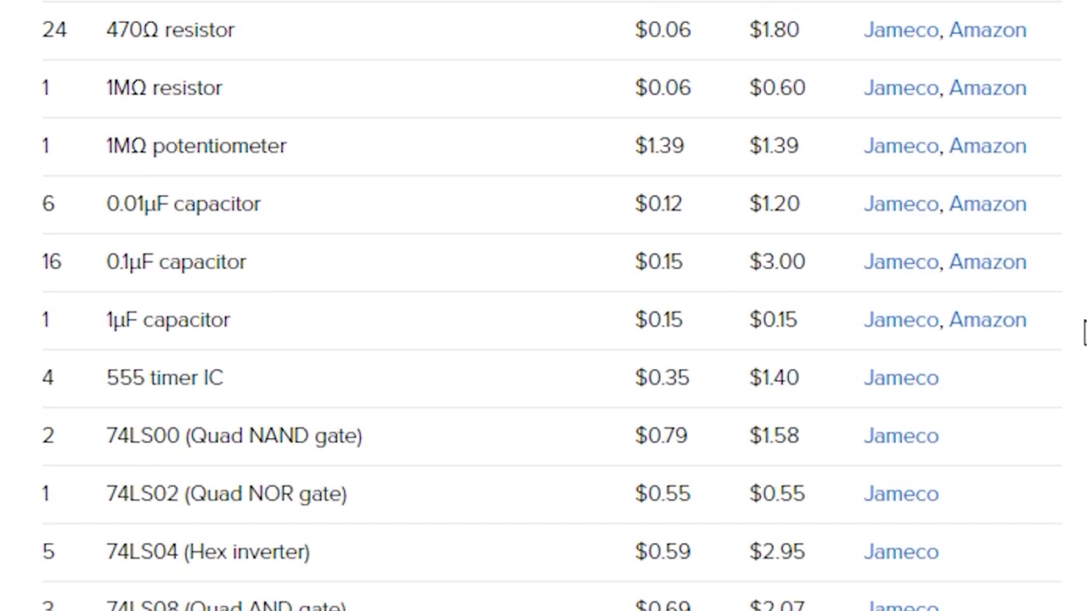
scroll("down", 3)
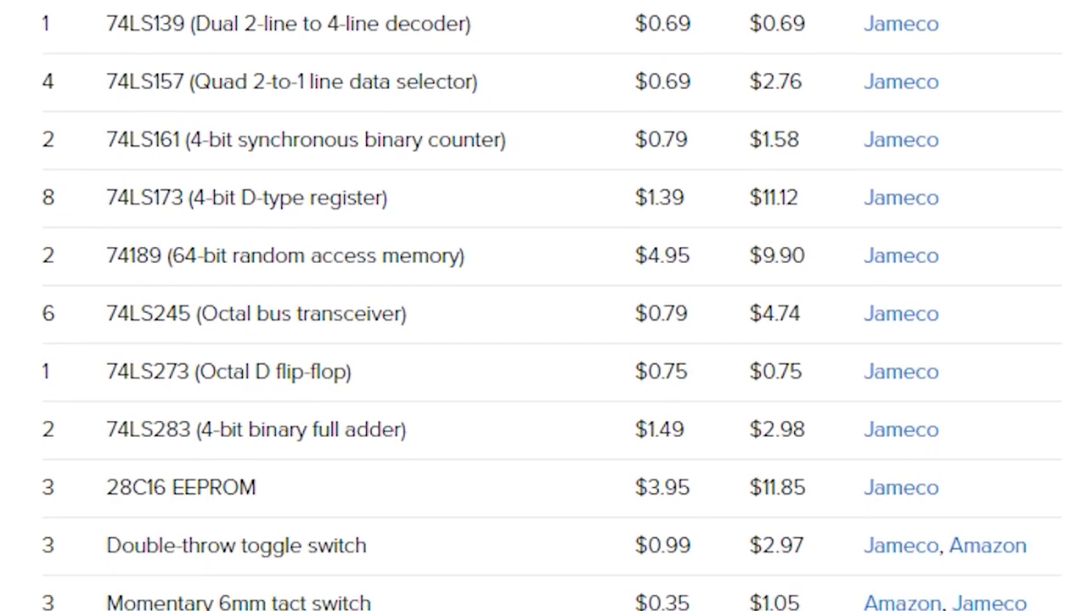
scroll("down", 3)
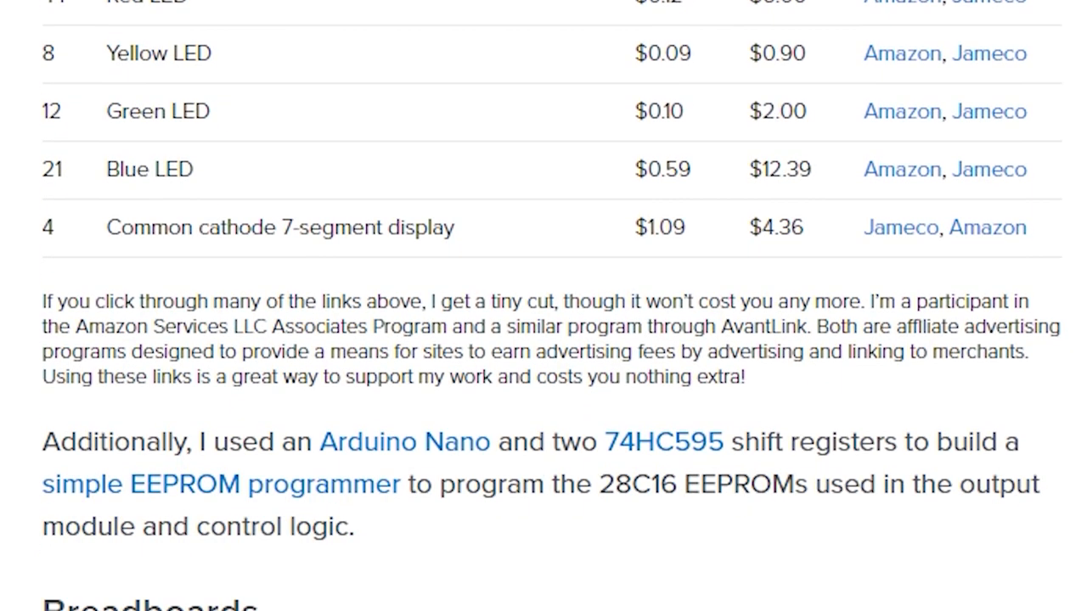
scroll("down", 3)
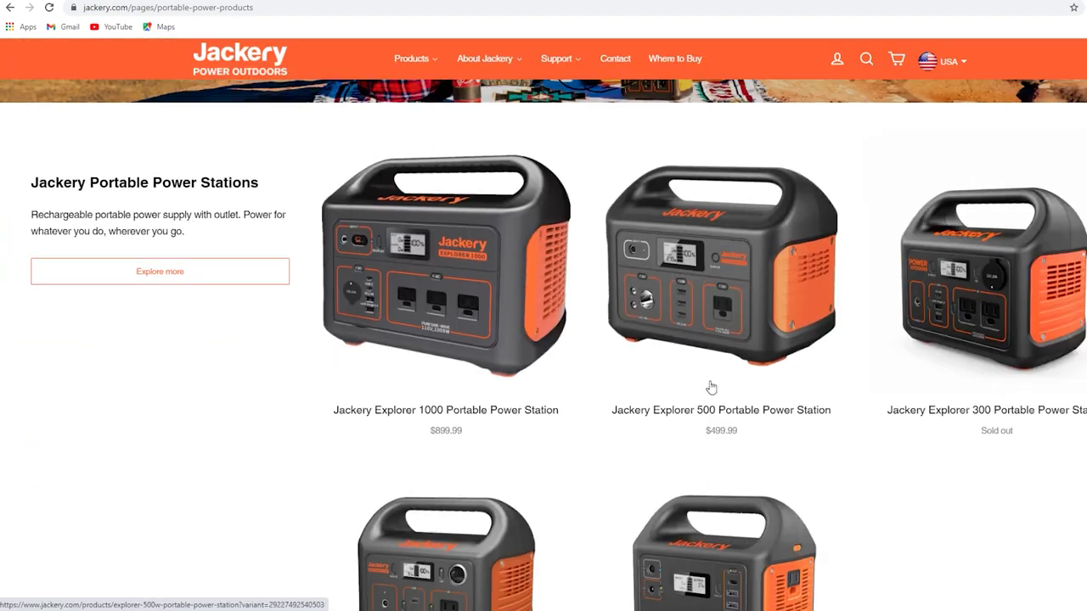
View the Jackery Explorer 500 product page at $499.99 and scroll to its run-time chart
left_click(720, 263)
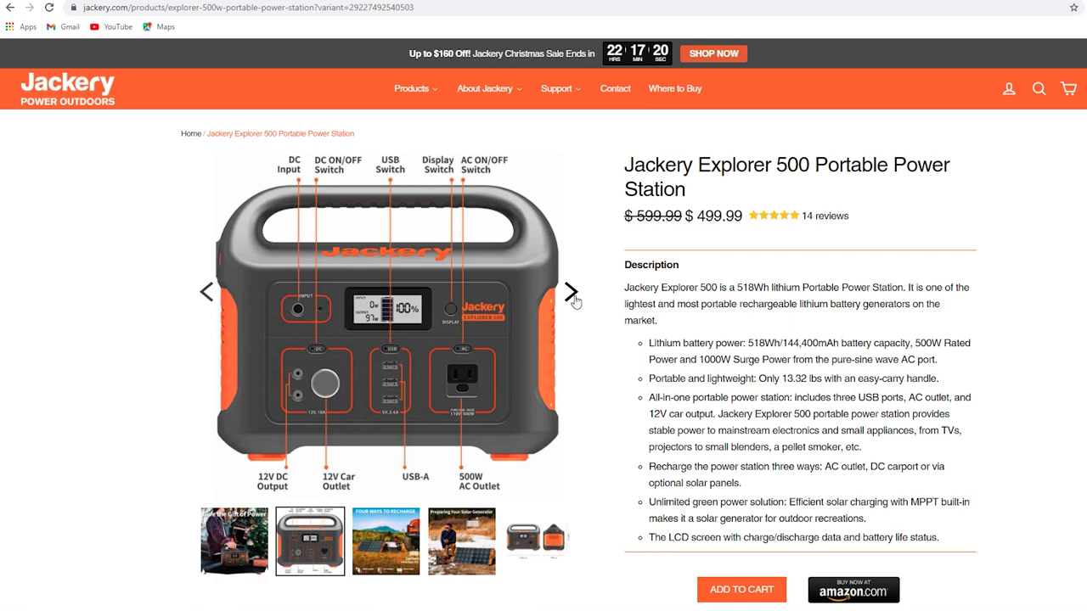
scroll("down", 3)
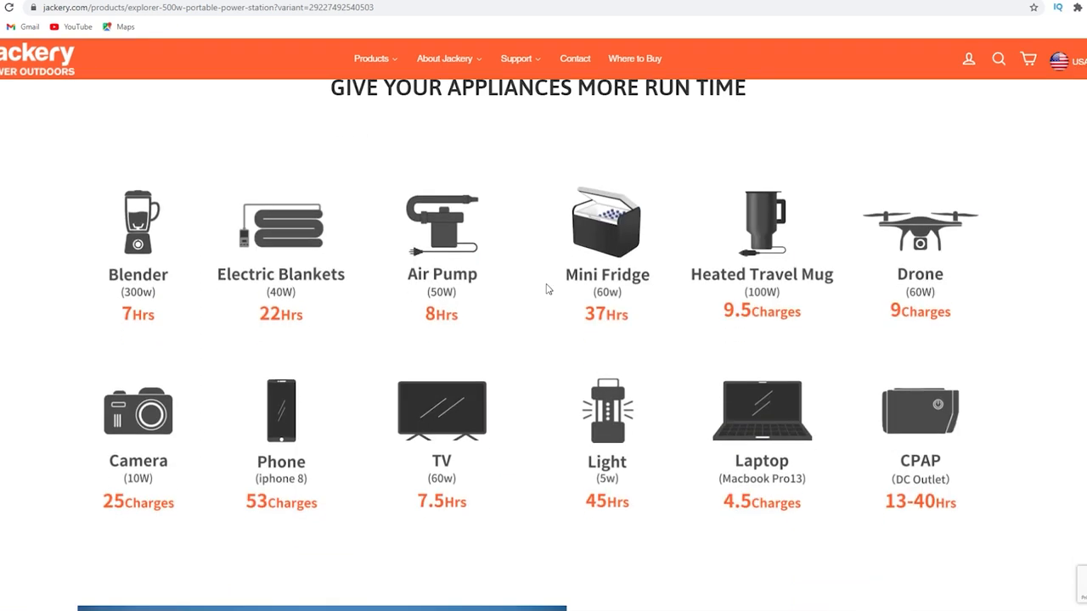
mouse_move(394, 338)
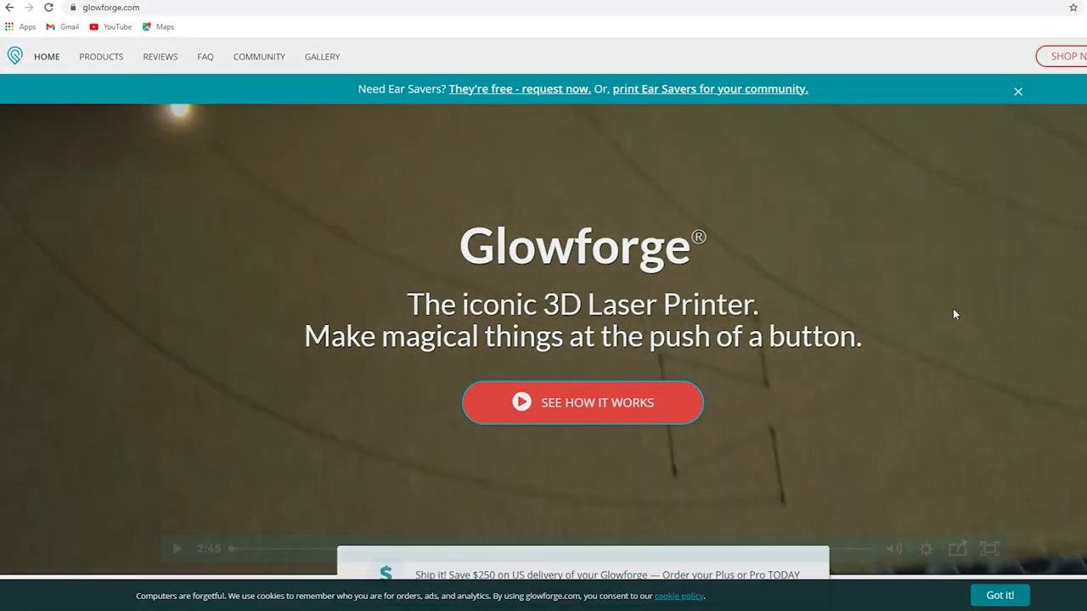
Advance the Glowforge 'What can you print with?' carousel from Leather through Paper, Device, Acrylic to Food
left_click(100, 56)
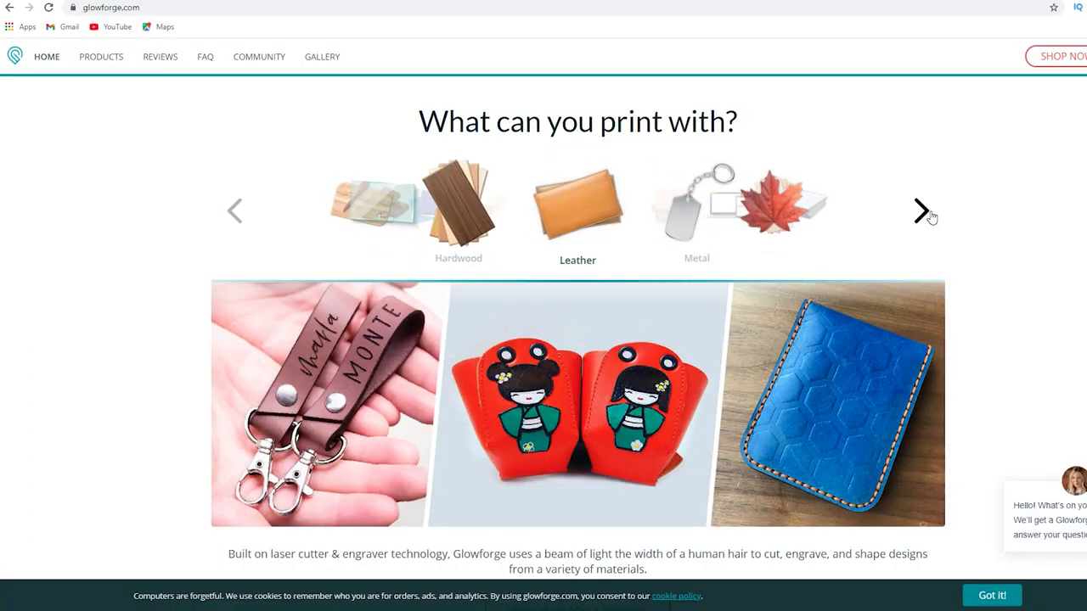
left_click(920, 210)
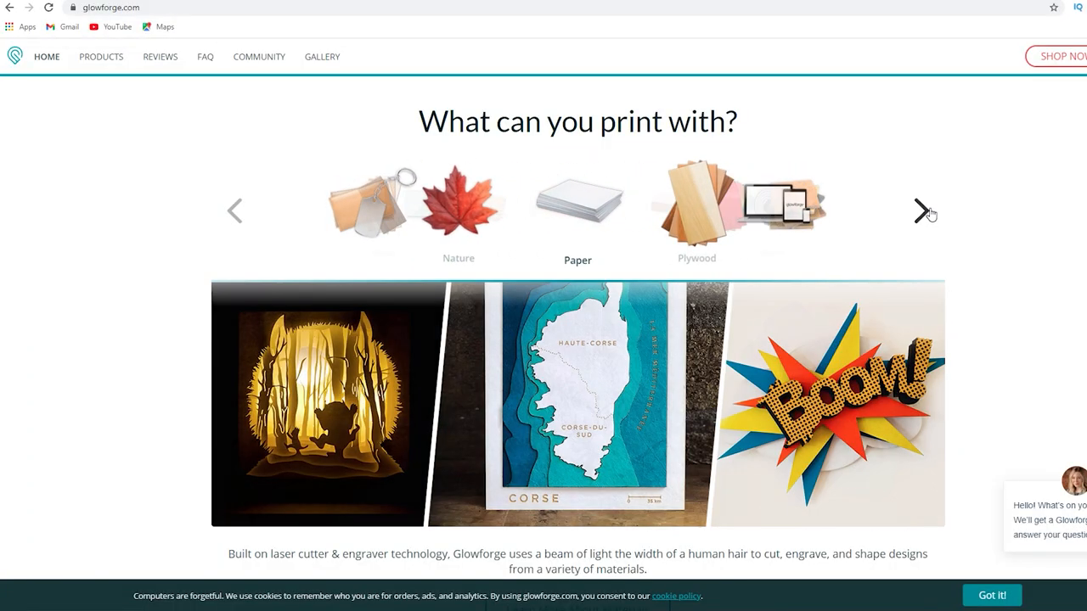
left_click(920, 210)
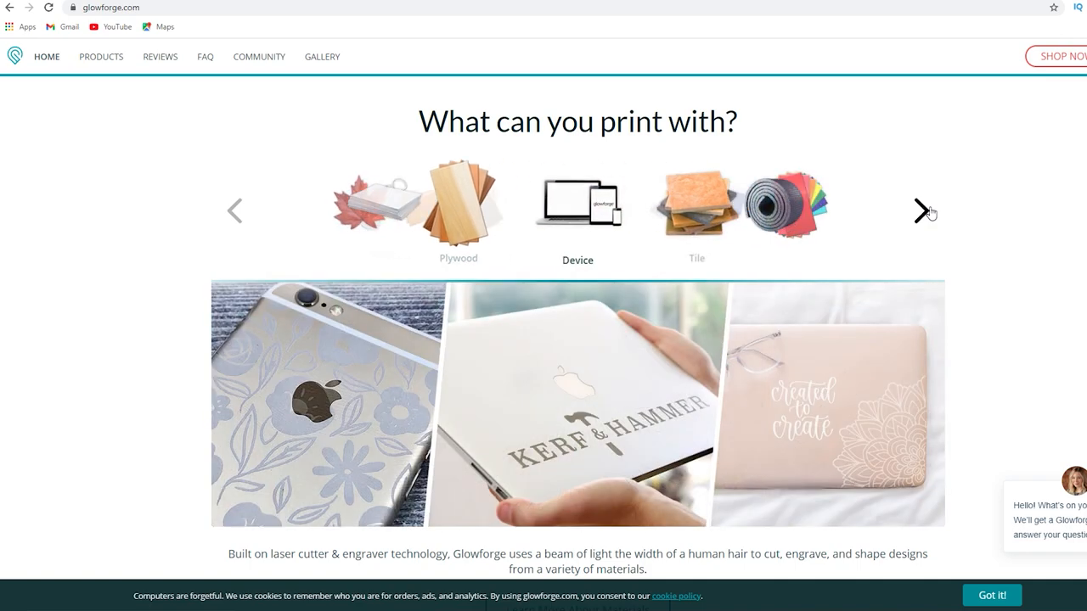
left_click(921, 210)
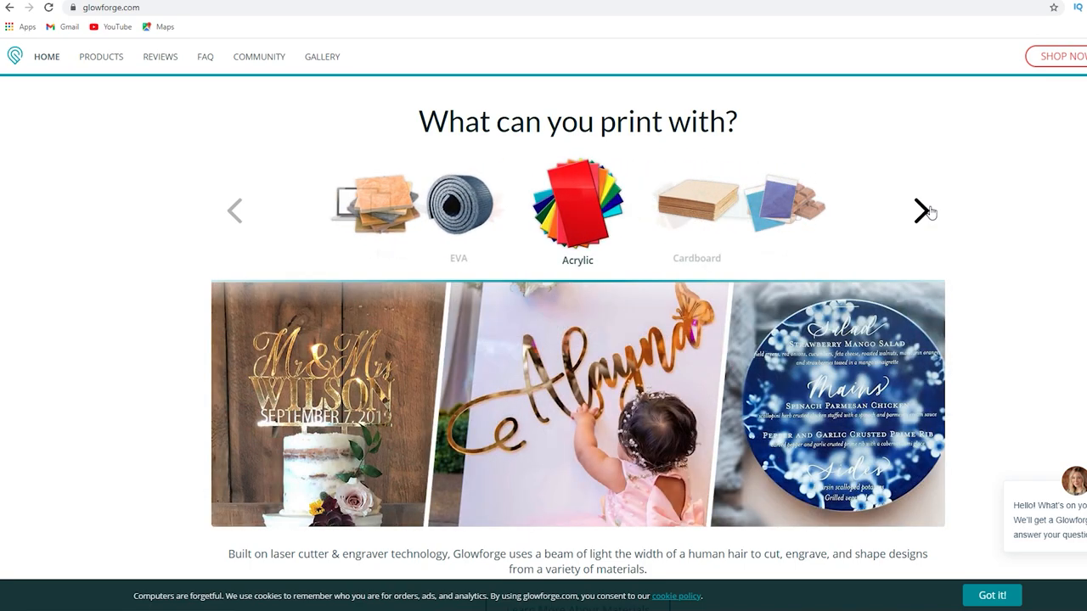
left_click(920, 210)
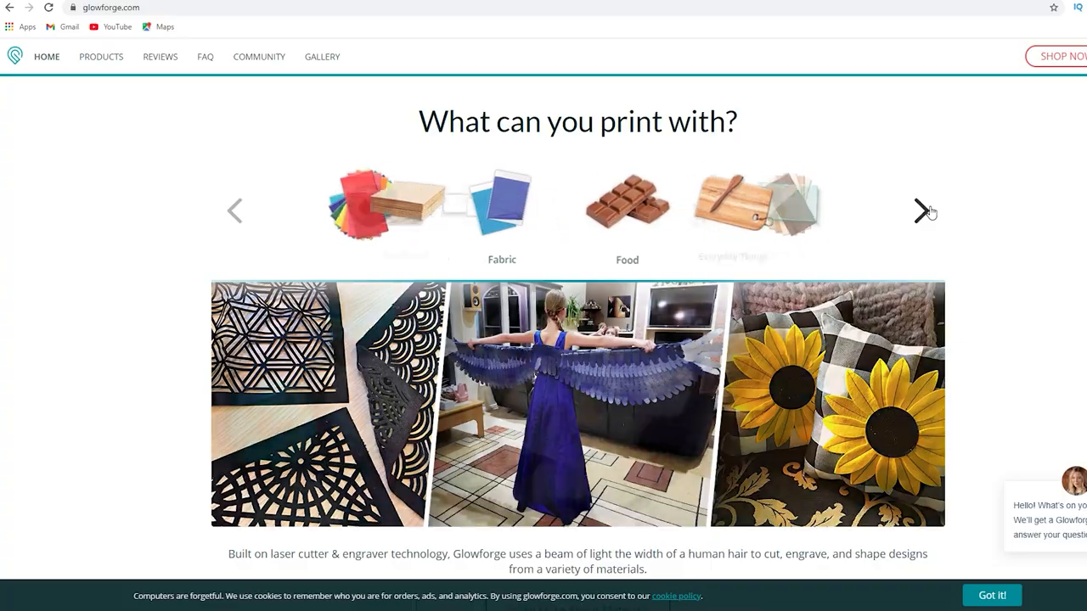